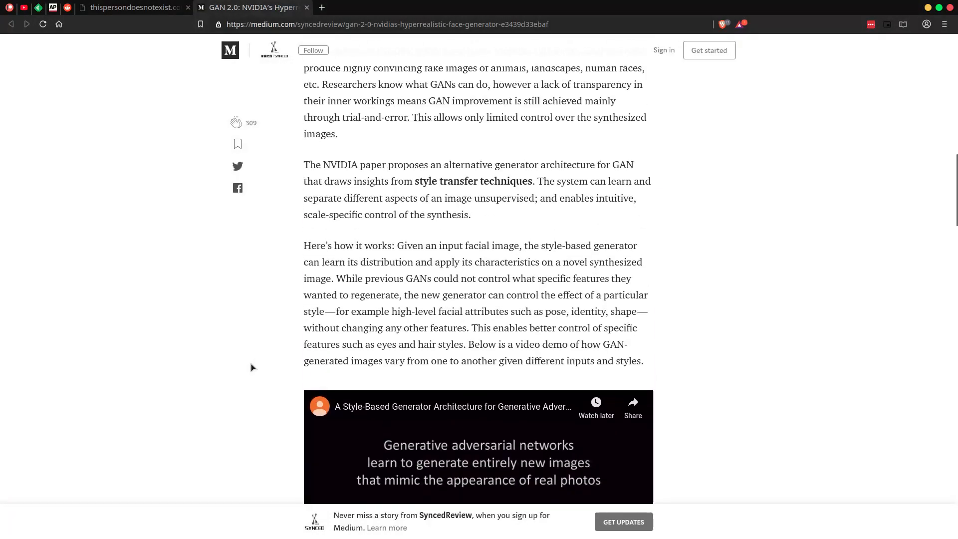
# Scroll down to the embedded demo video playing style-mixing face examples.
pyautogui.scroll(-3)
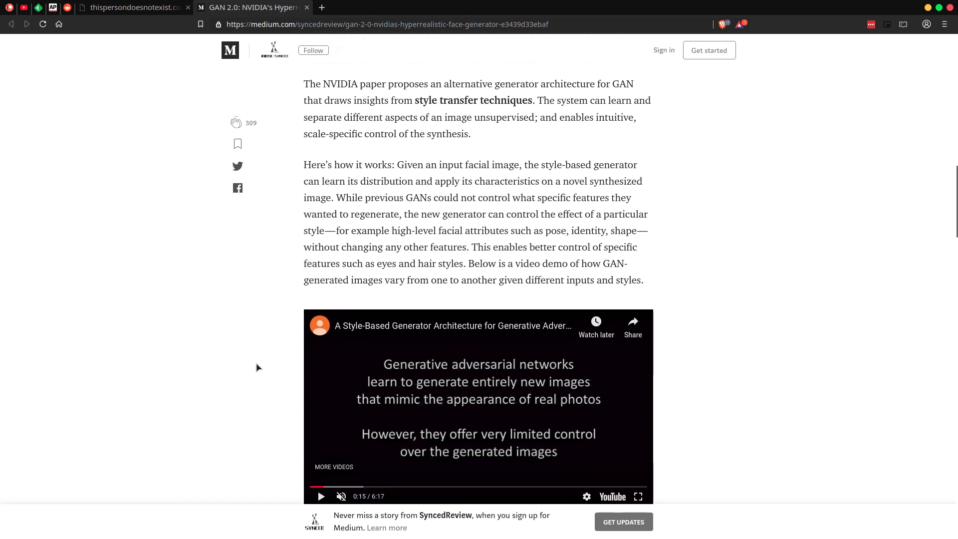
pyautogui.scroll(-3)
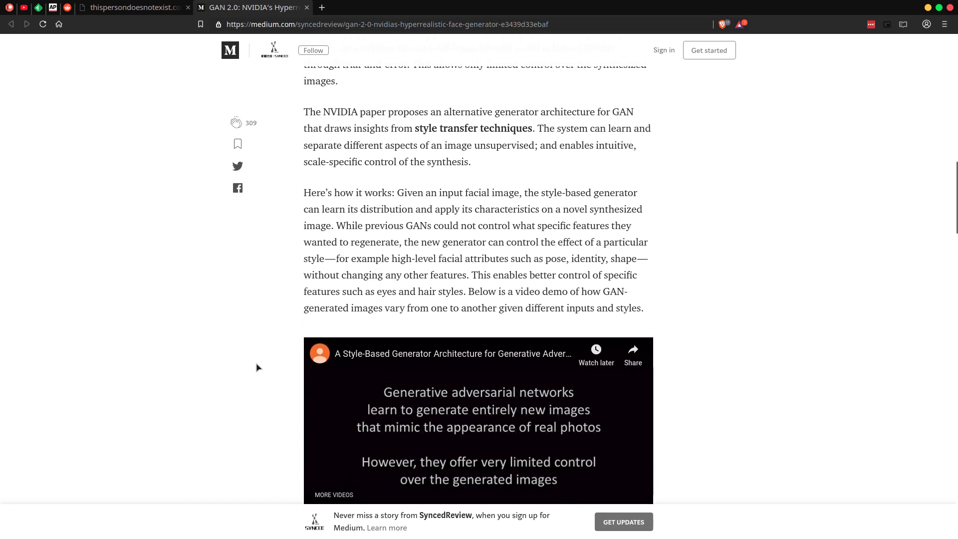
pyautogui.scroll(-3)
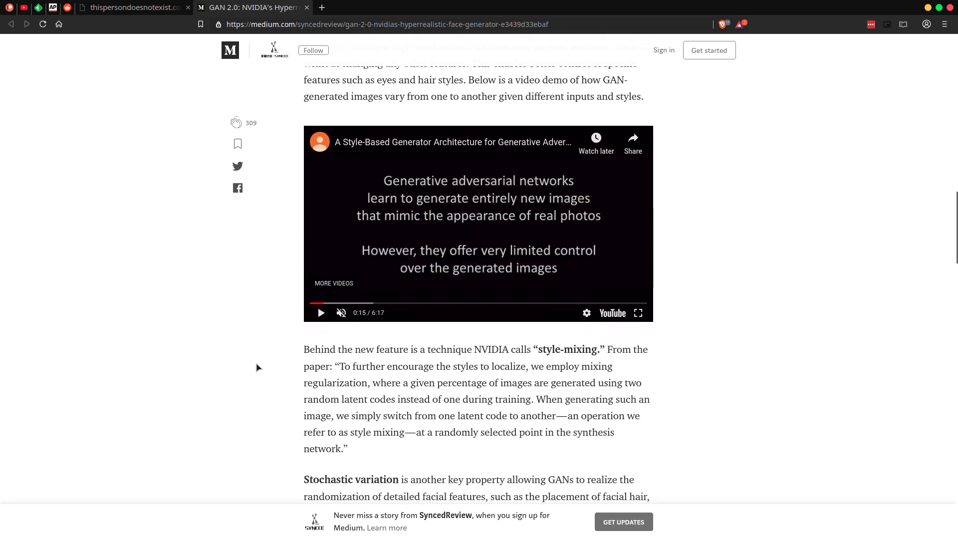
pyautogui.moveTo(414, 215)
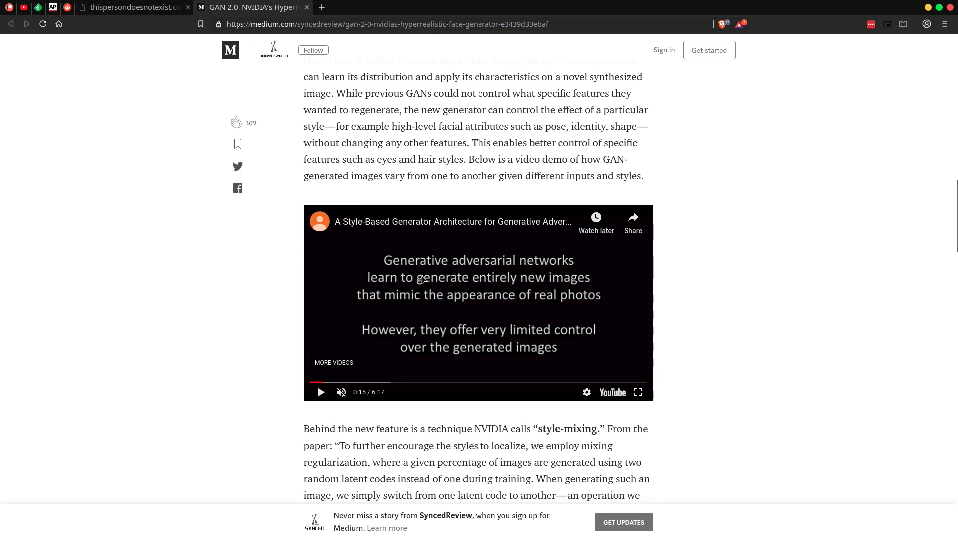
pyautogui.moveTo(317, 413)
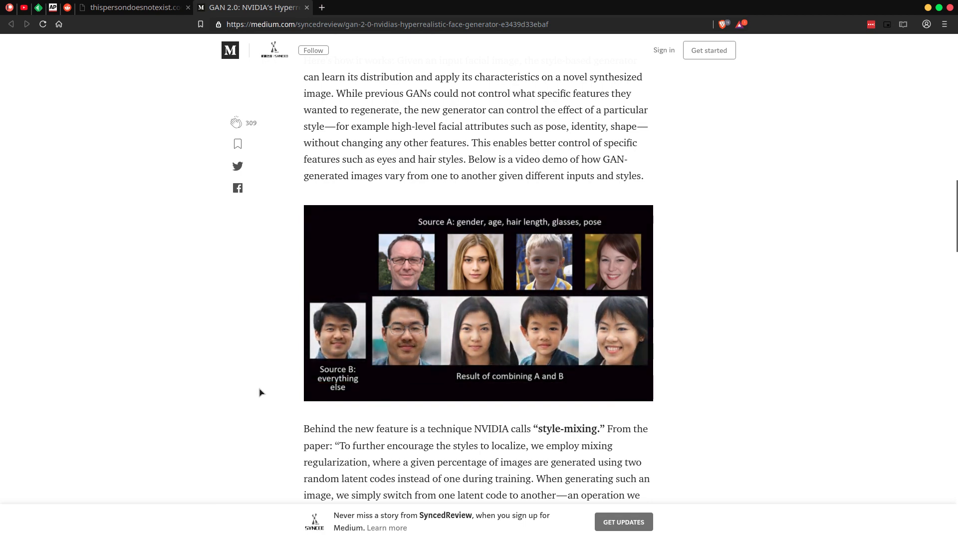
# Browse the article's face comparison photos, then close the Medium tab.
pyautogui.click(478, 302)
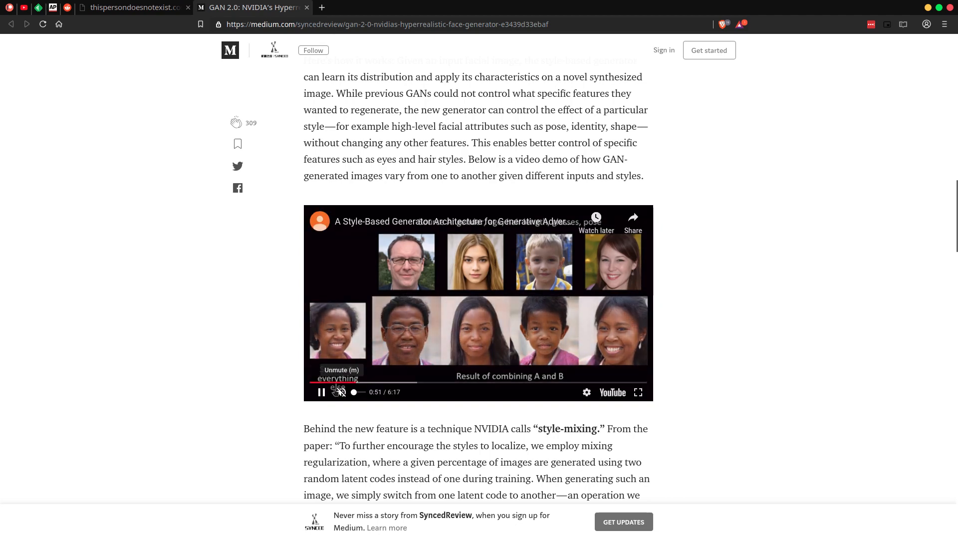
pyautogui.scroll(3)
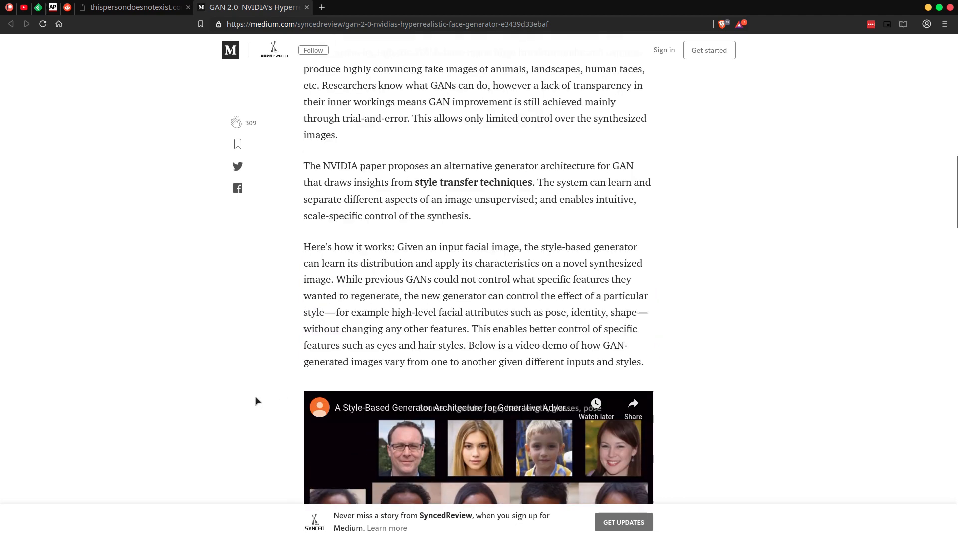
pyautogui.scroll(-3)
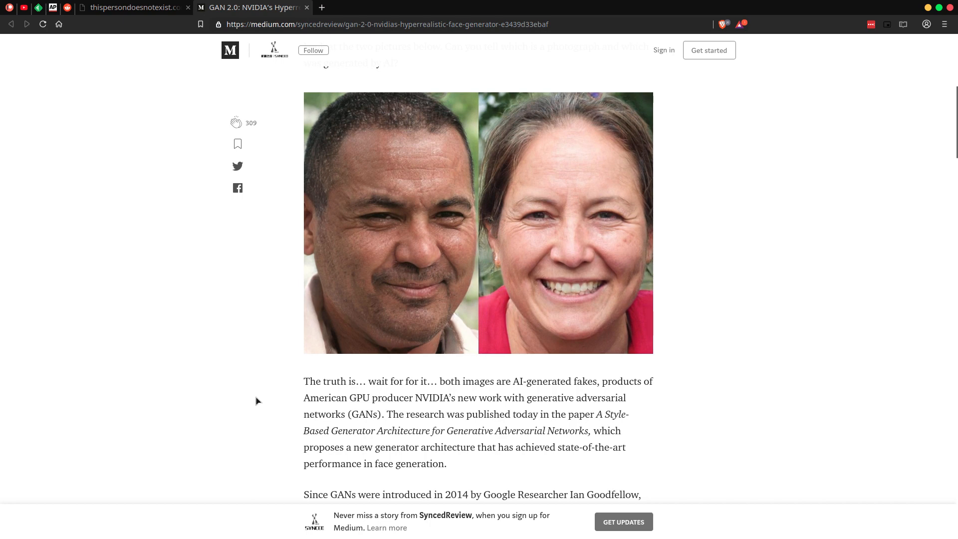
pyautogui.moveTo(263, 389)
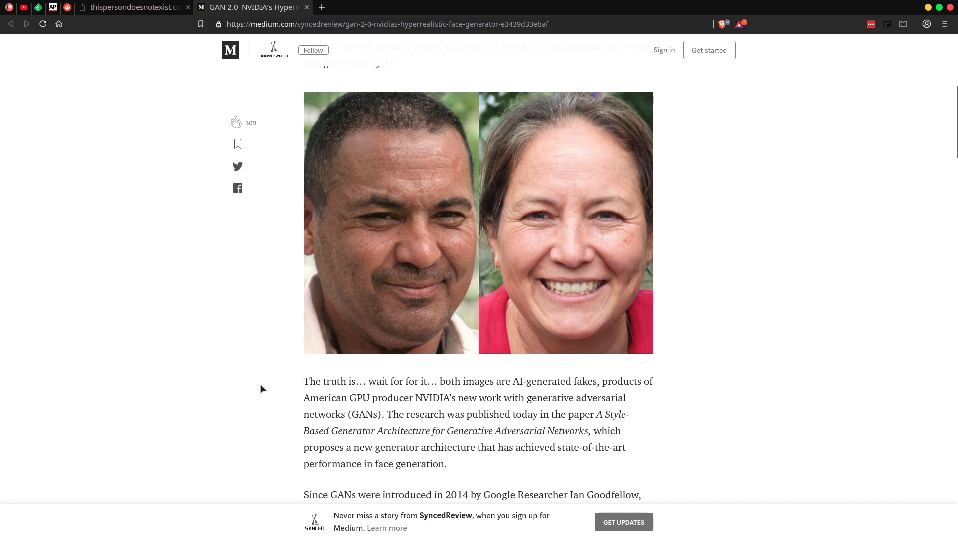
pyautogui.scroll(3)
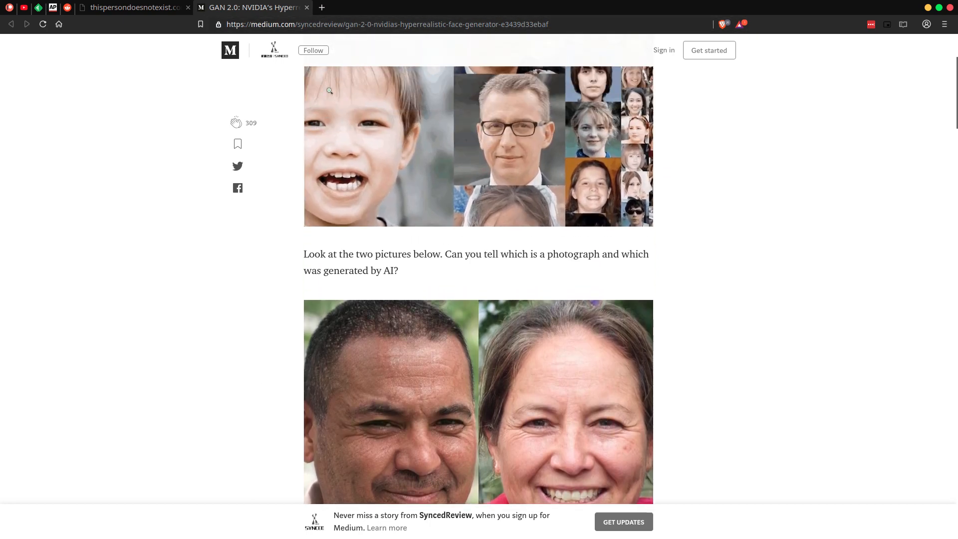
pyautogui.scroll(-3)
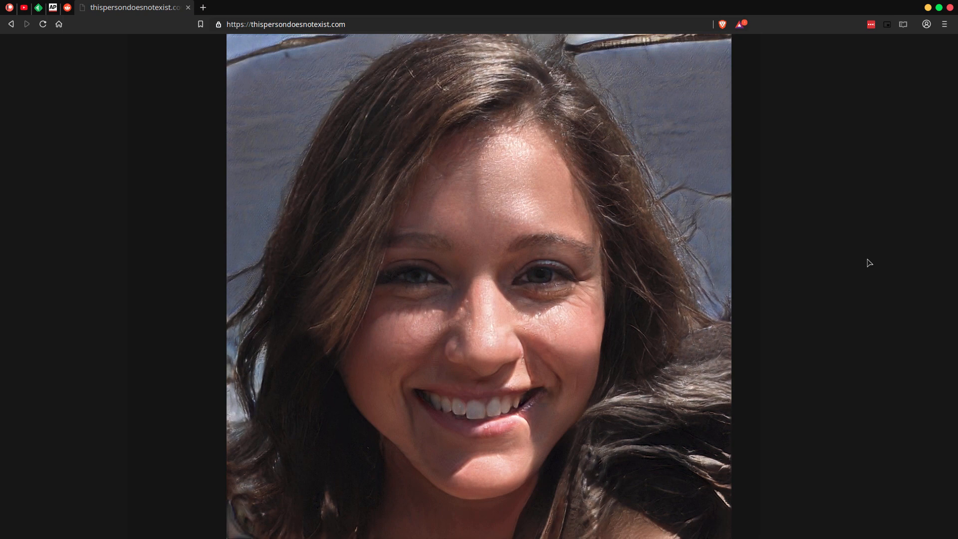
# Reload thispersondoesnotexist.com five times, generating a new random face each time.
pyautogui.click(42, 24)
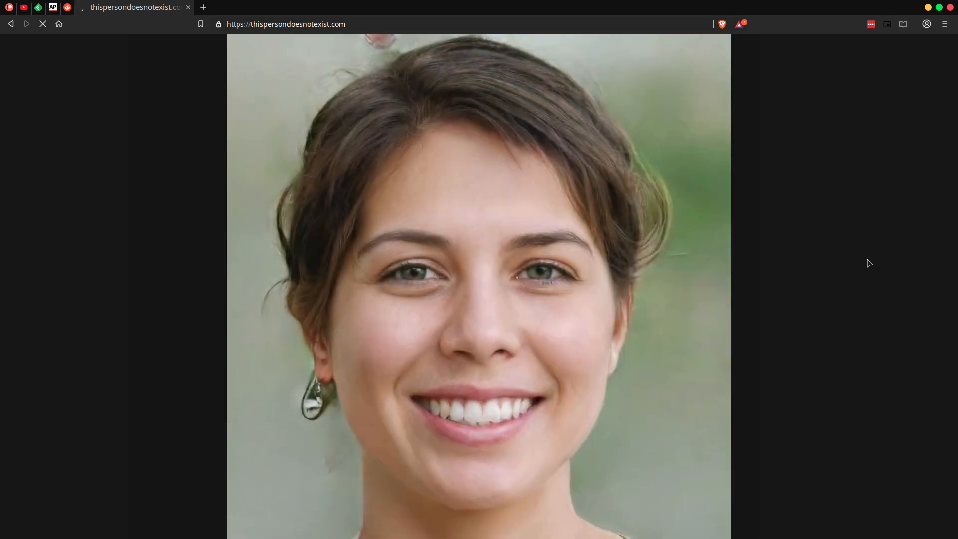
pyautogui.click(43, 24)
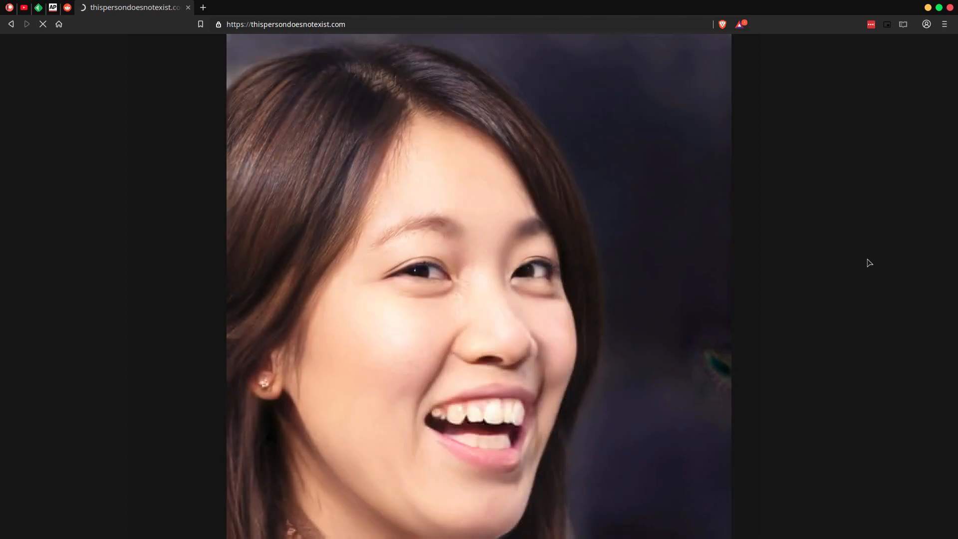
pyautogui.click(43, 24)
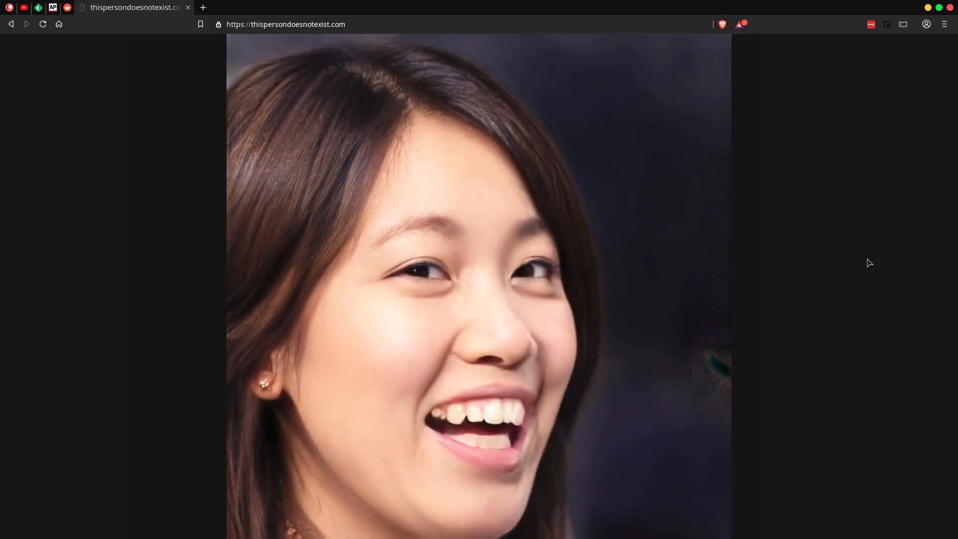
pyautogui.click(42, 24)
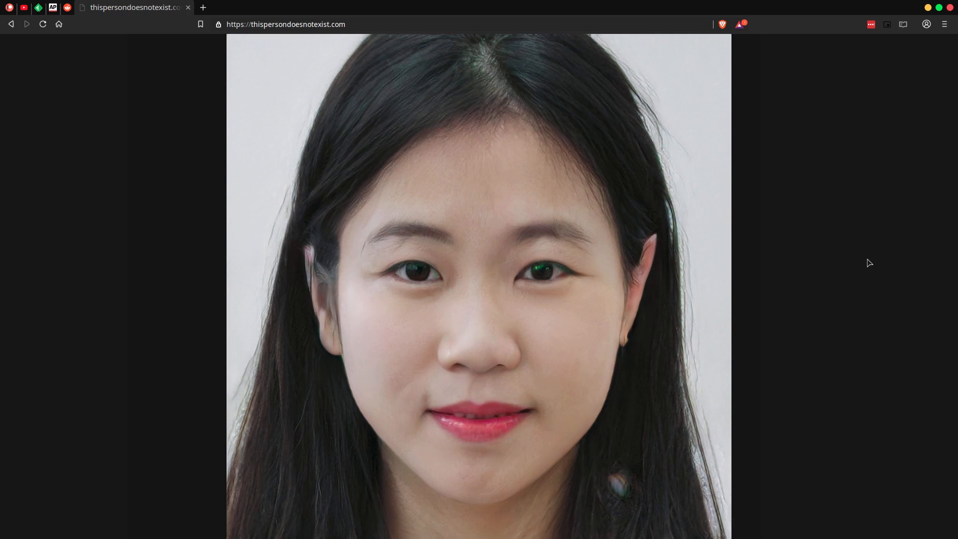
pyautogui.click(43, 24)
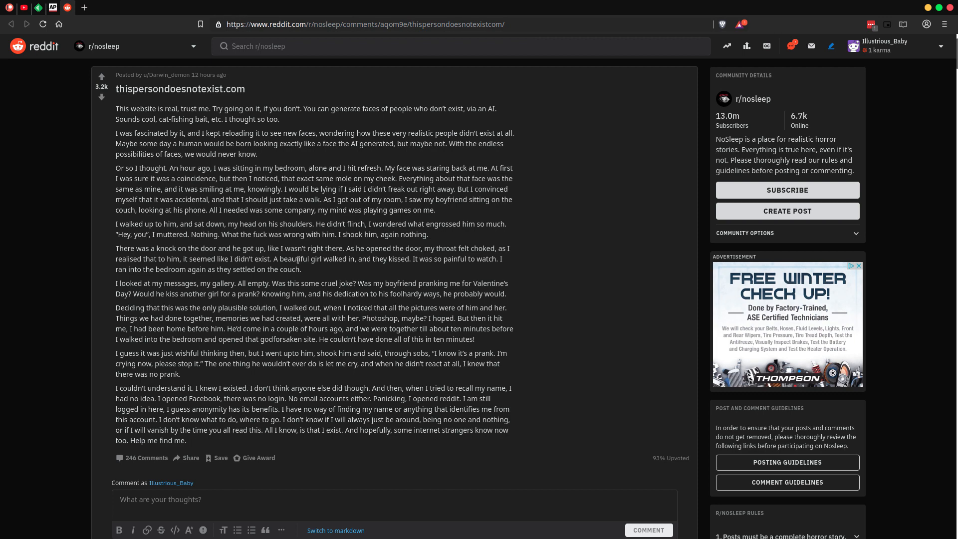
# Select 'thispersondoesnotexist.com' in the r/nosleep post title and open that site.
pyautogui.moveTo(119, 74); pyautogui.dragTo(244, 89)
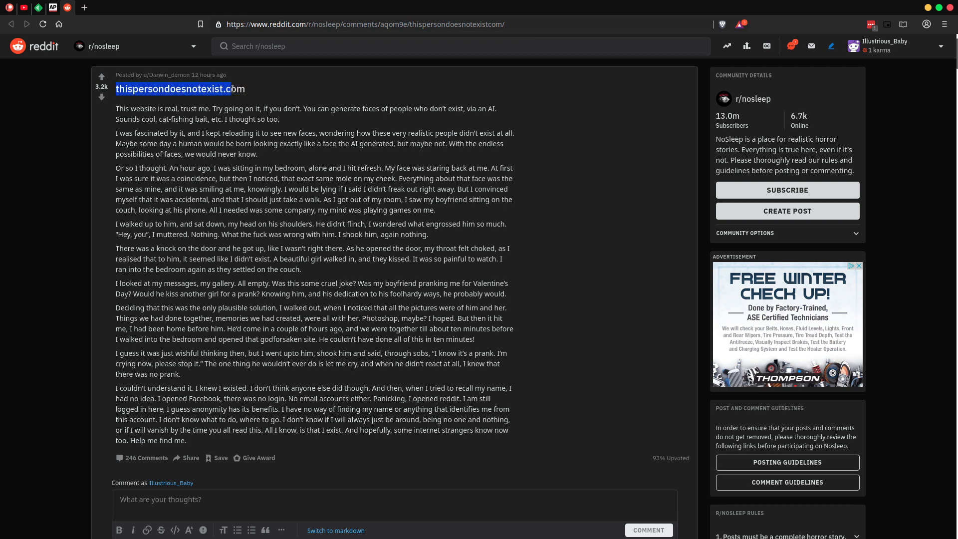
pyautogui.doubleClick(177, 89)
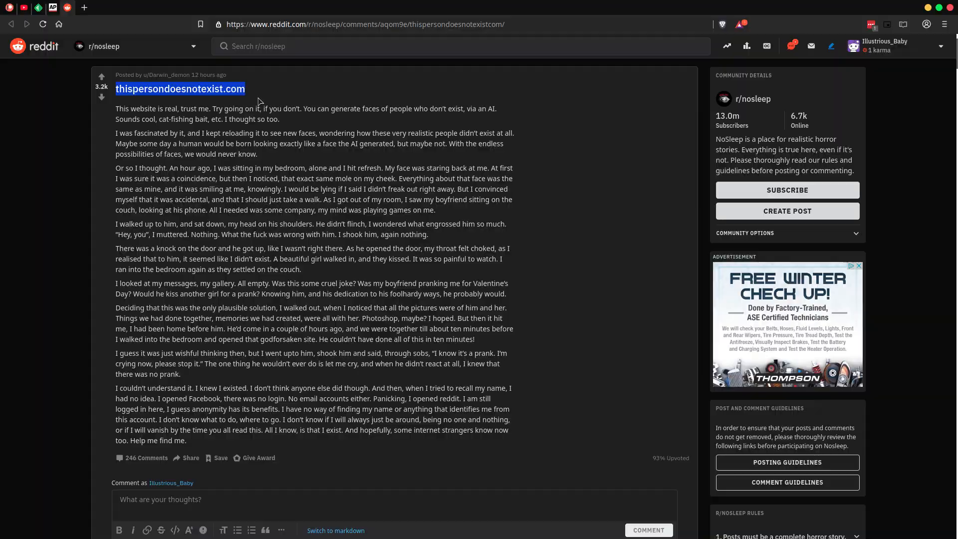
pyautogui.click(180, 88)
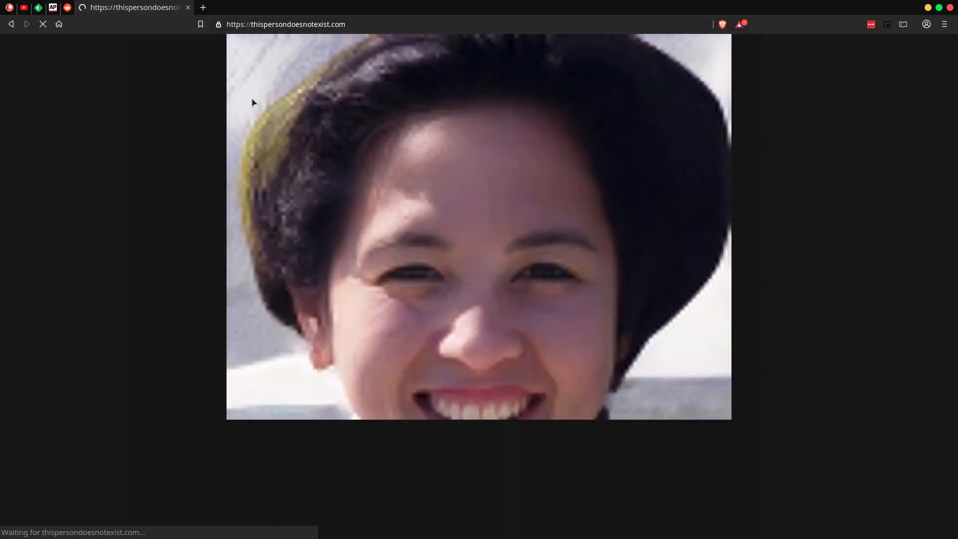